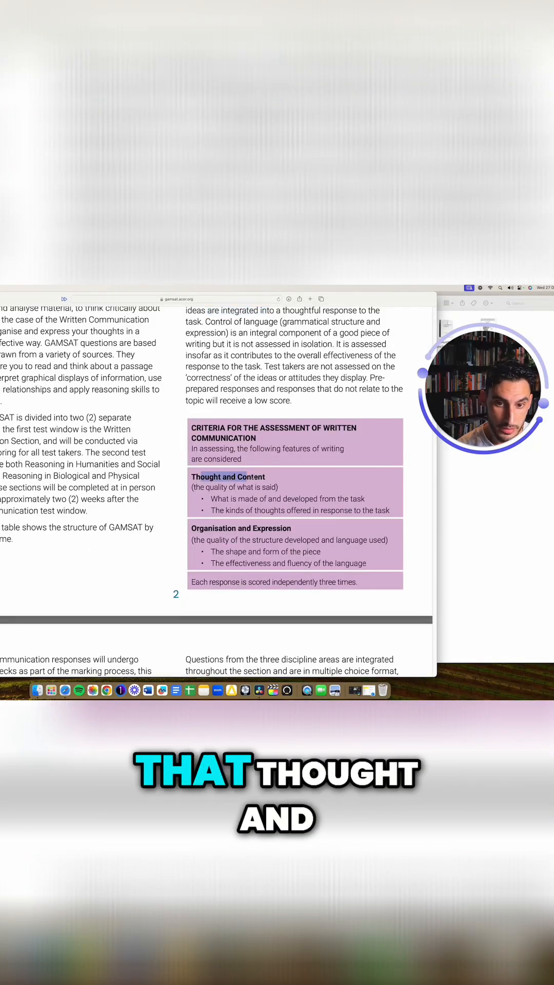
Select the text "(the quality of what is said)" under Thought and Content in the GAMSAT criteria.
drag(192, 476, 279, 486)
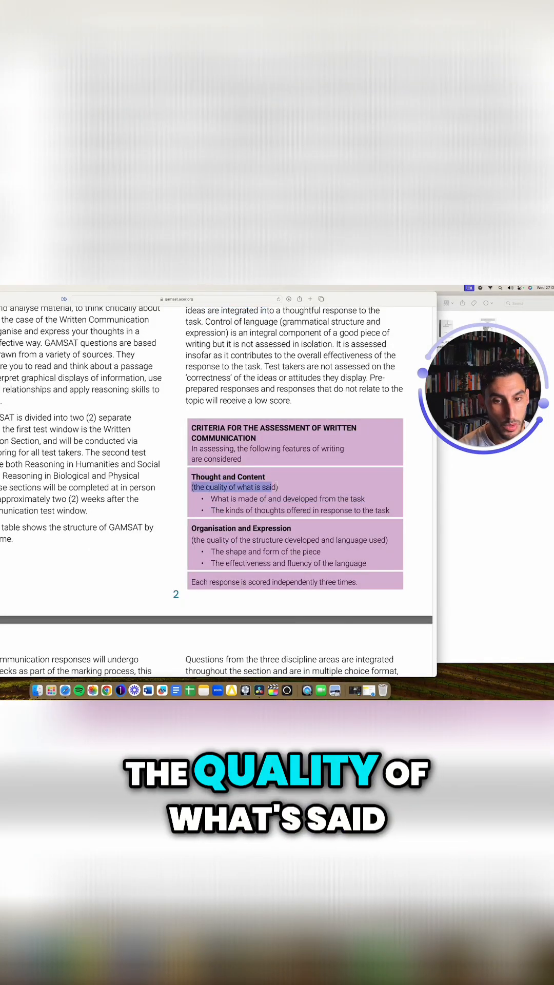